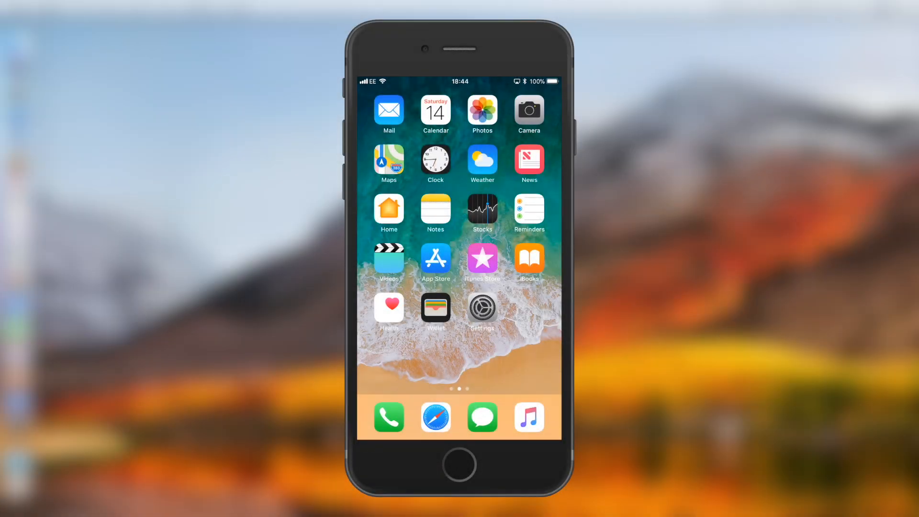
Browse the App Store's Games top paid chart to Monument Valley 2's listing.
click(434, 257)
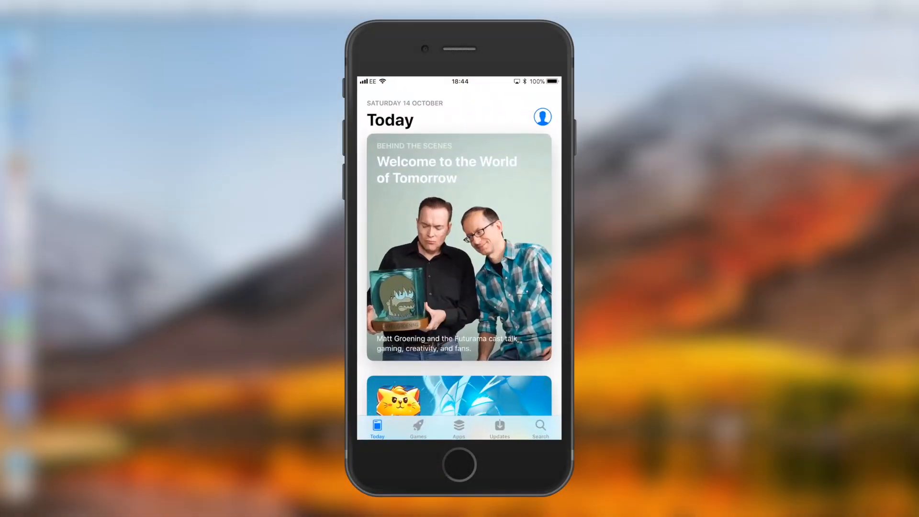
click(417, 427)
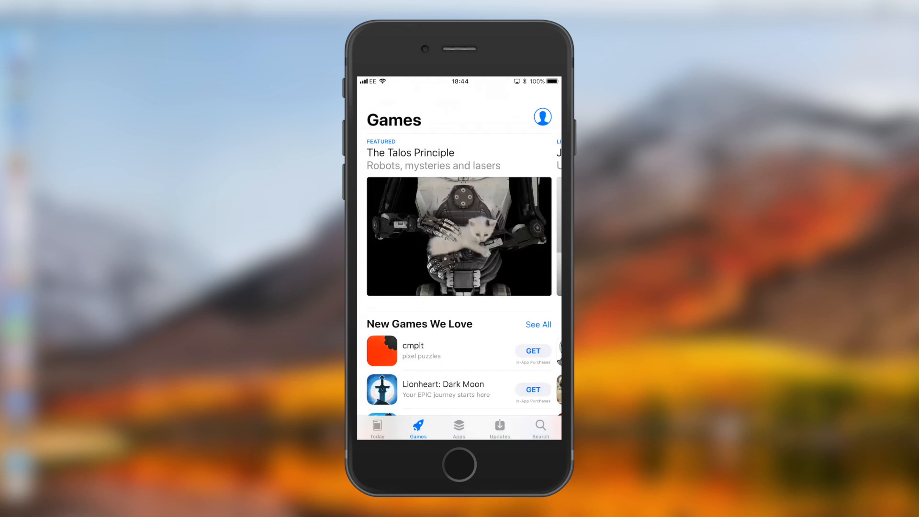
scroll(down, 3)
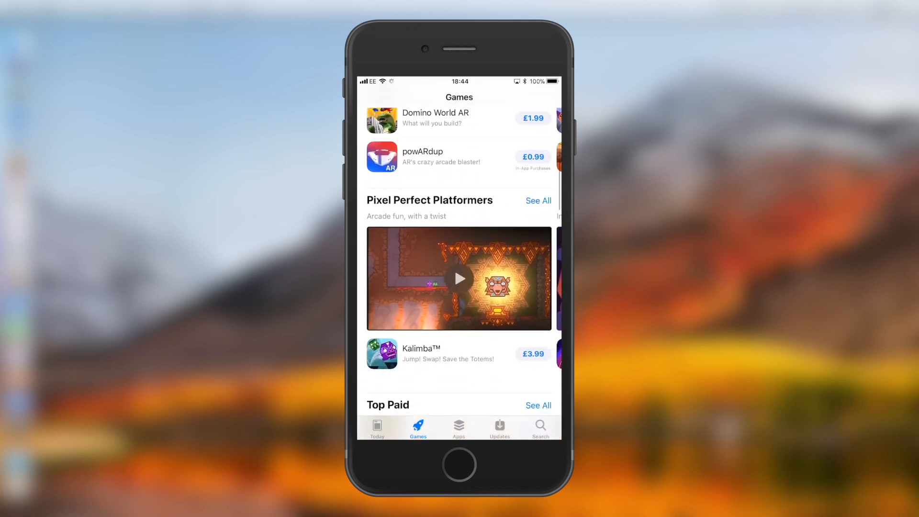
scroll(down, 3)
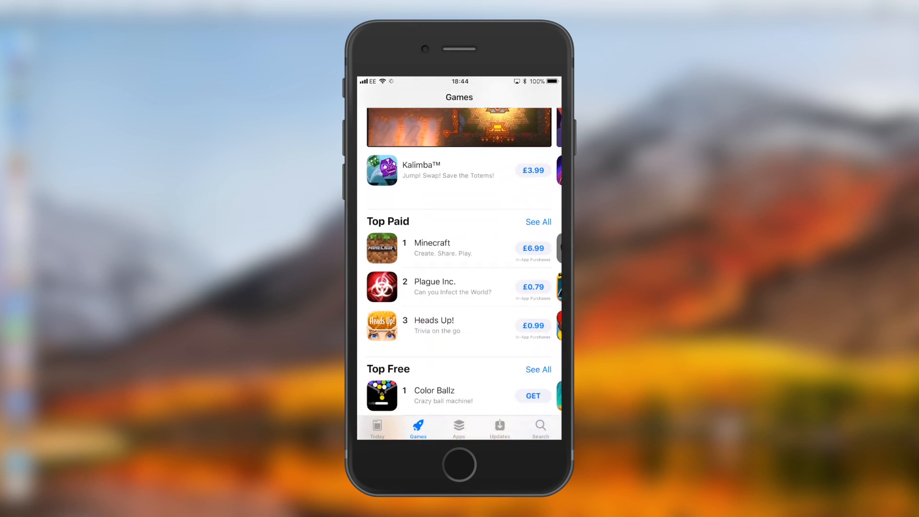
click(537, 221)
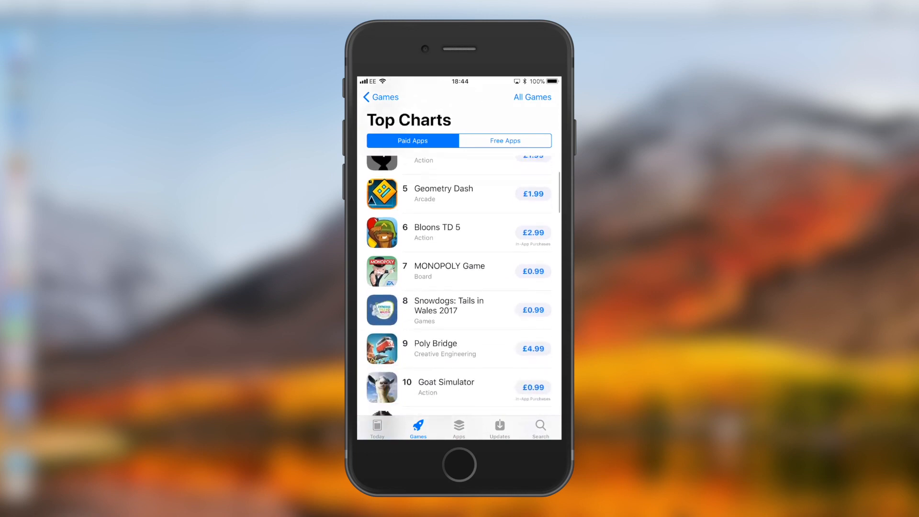
scroll(down, 3)
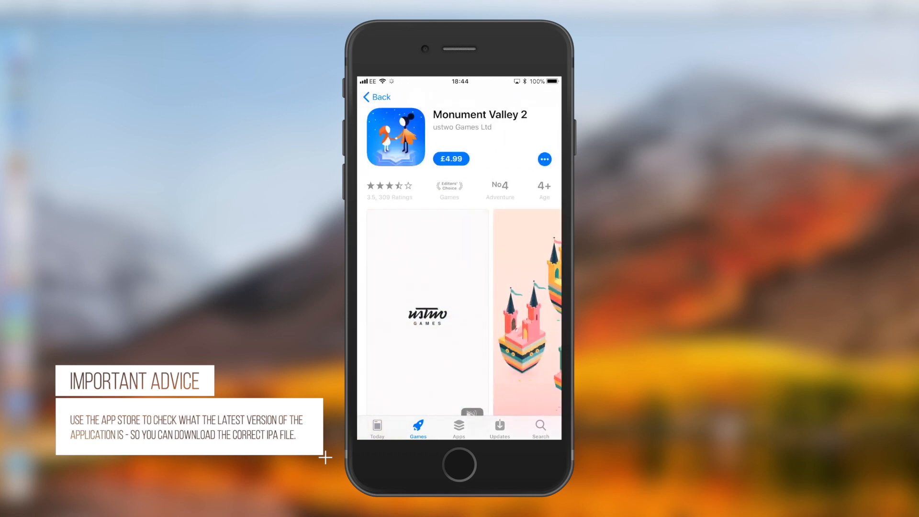
scroll(down, 3)
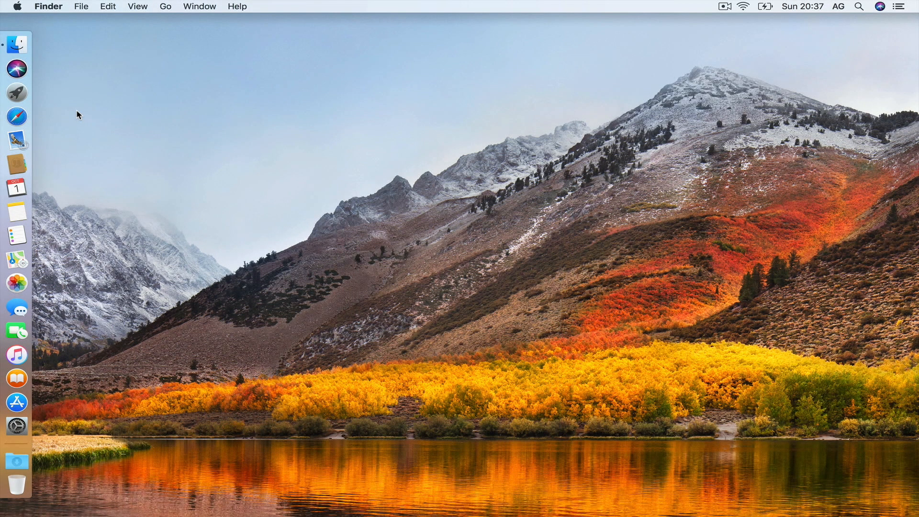
Go to iphonecake.com, browse its Popular apps list, and return to the top.
text(iphonecake.com)
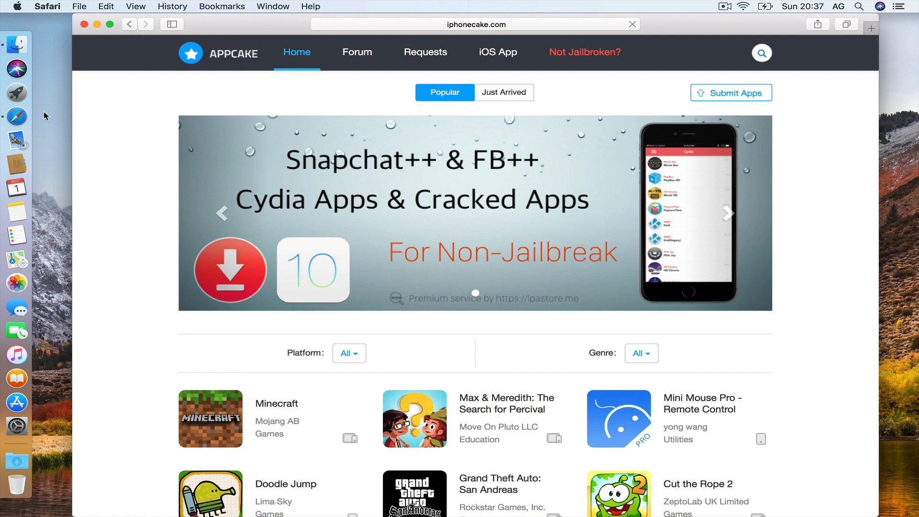
scroll(down, 3)
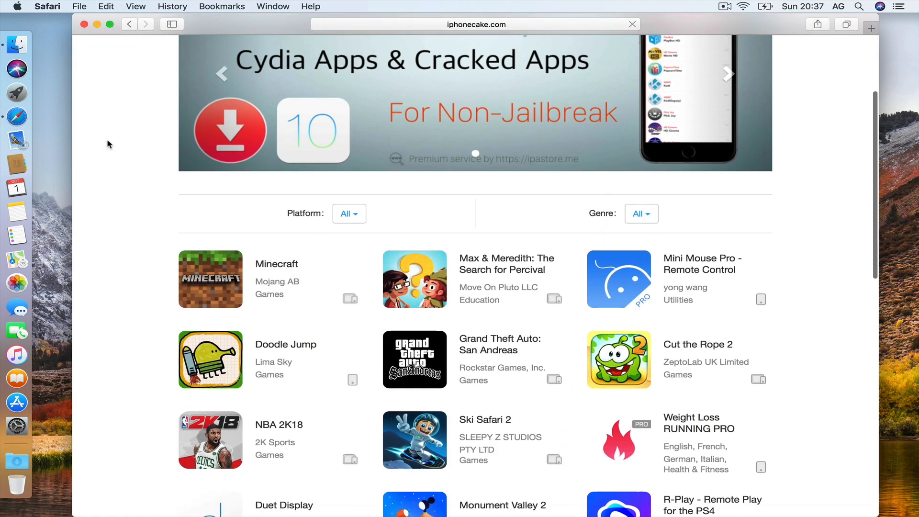
scroll(down, 3)
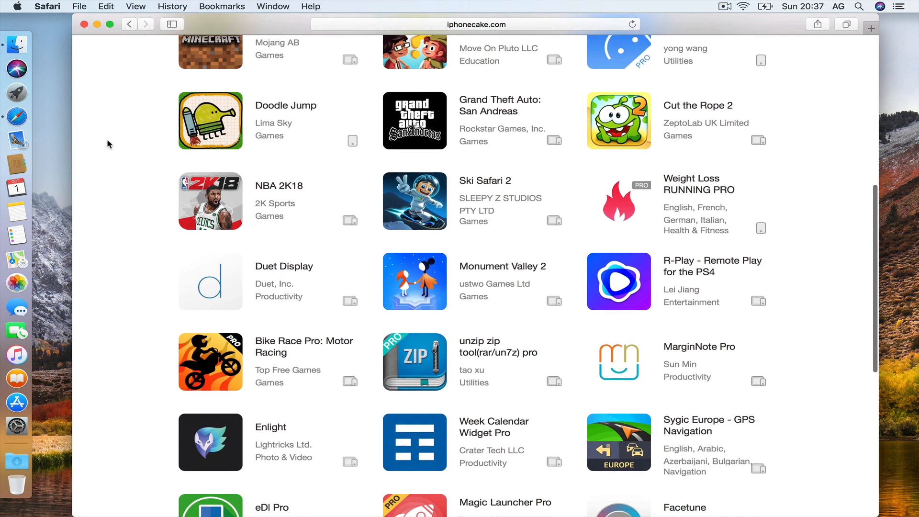
scroll(down, 3)
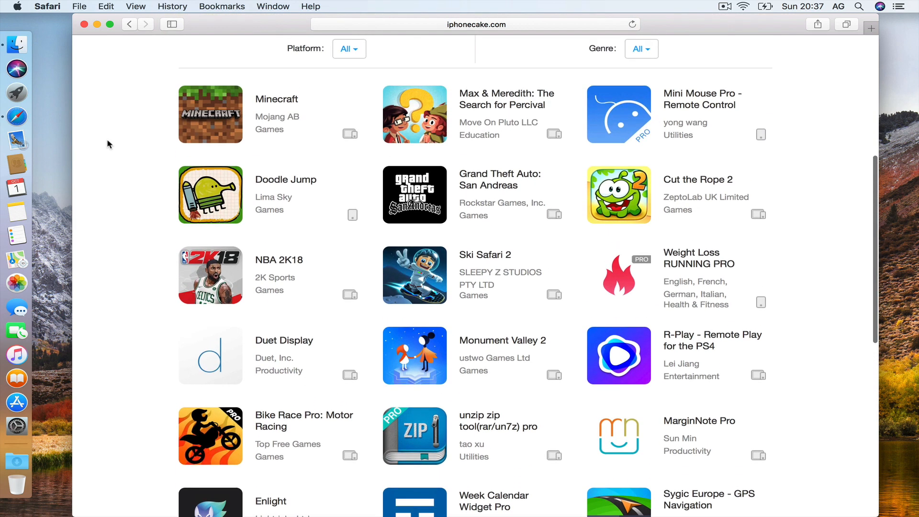
scroll(down, 3)
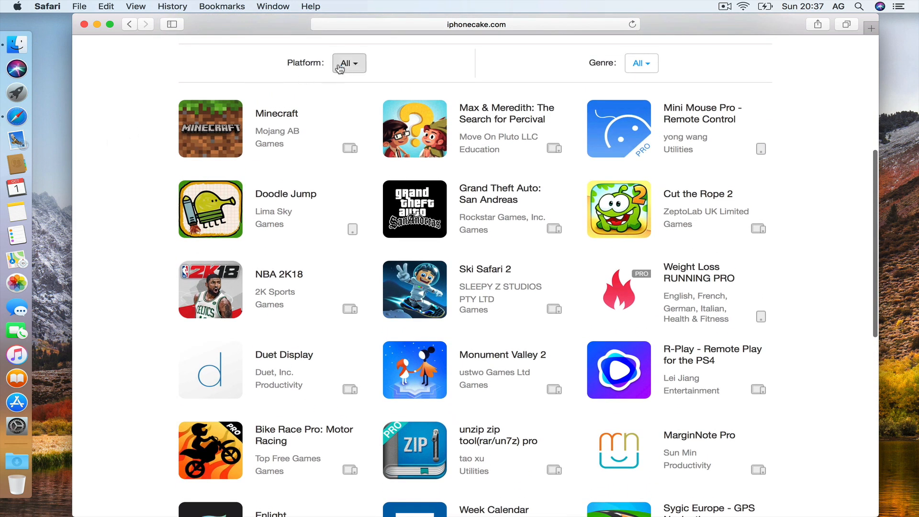
mouse_move(534, 67)
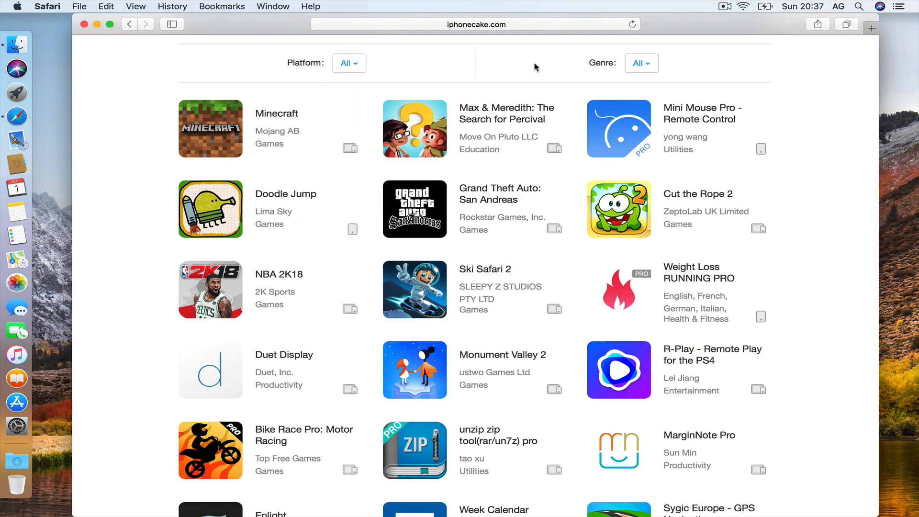
click(641, 63)
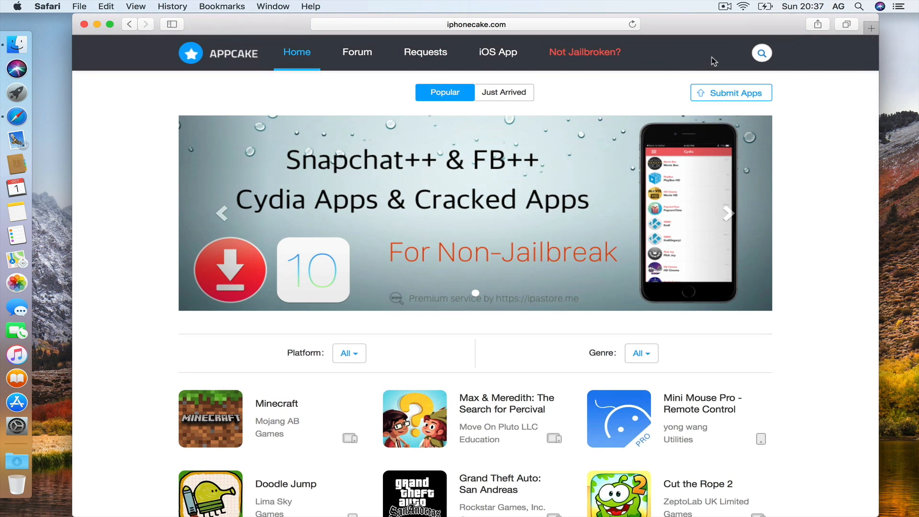
Search AppCake for Monument Valley 2 and scroll to its 1.0.2 download links.
text(monu)
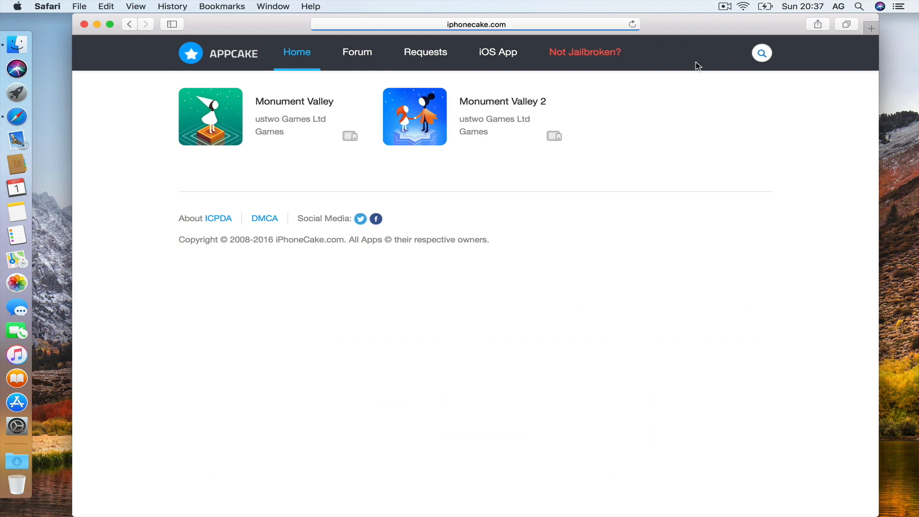
click(414, 115)
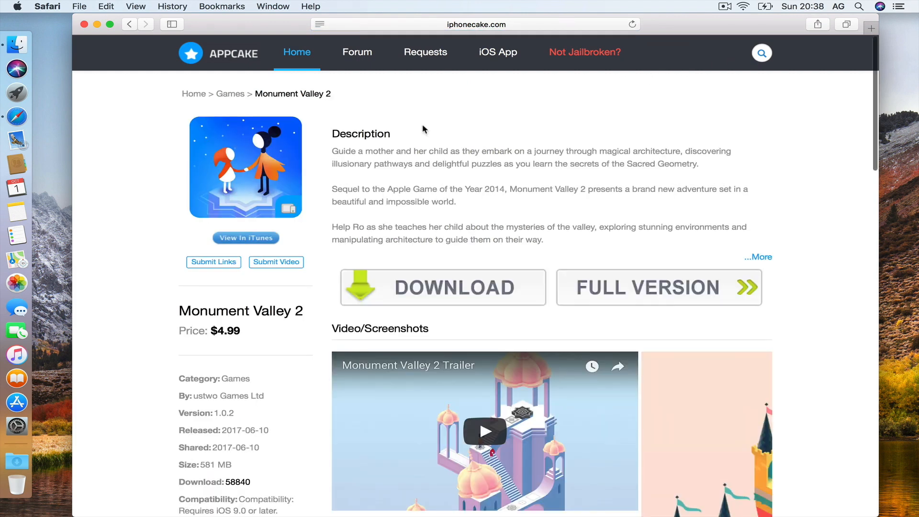
scroll(down, 3)
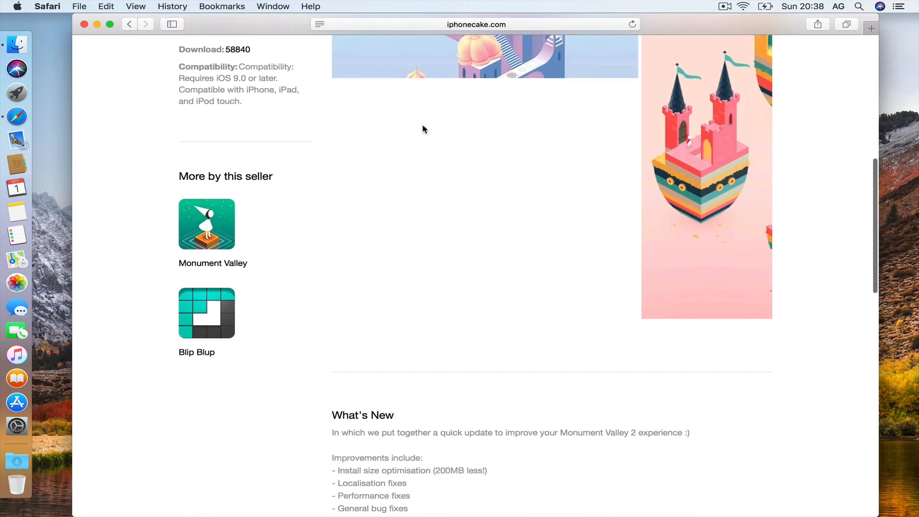
scroll(down, 3)
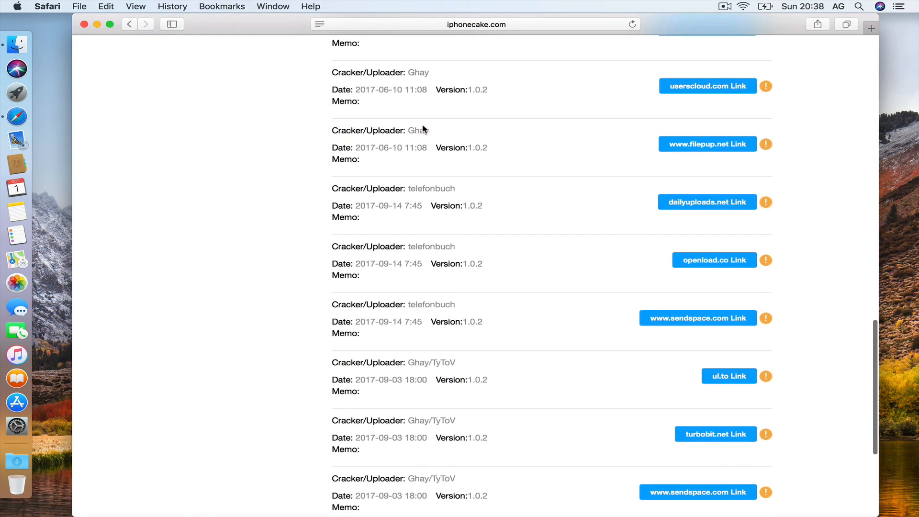
scroll(down, 3)
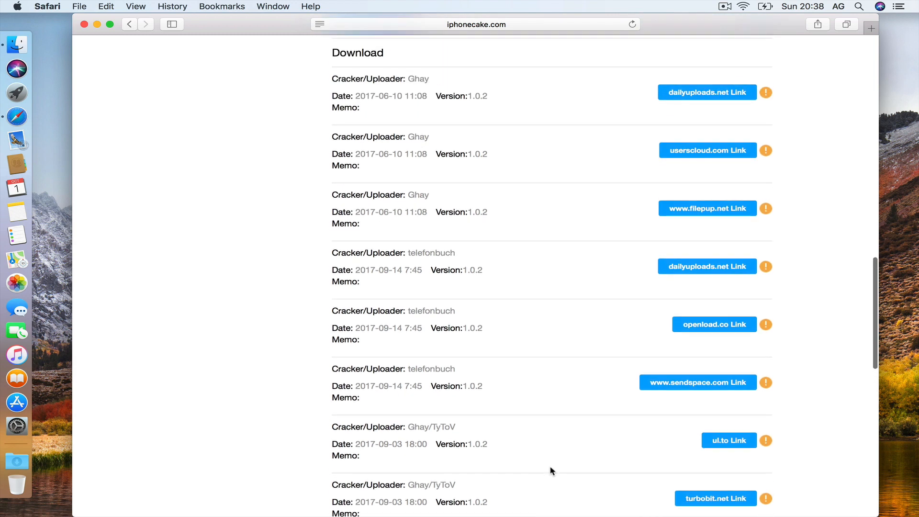
Start the Monument Valley 2 IPA download from the FilePup mirror and show Safari's downloads.
click(706, 208)
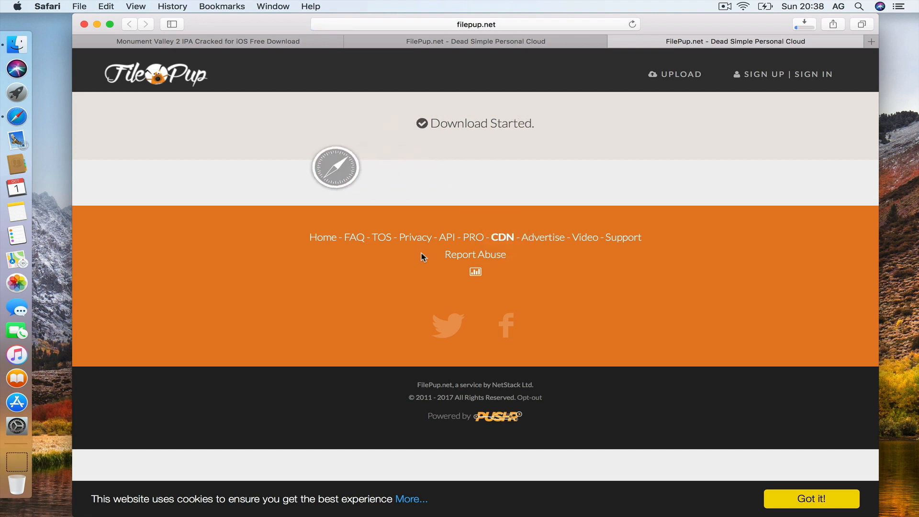
click(804, 23)
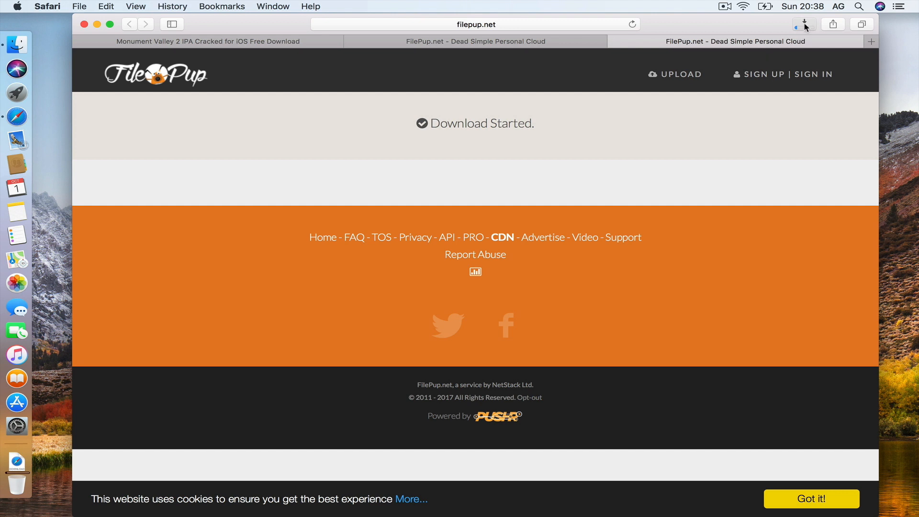
click(803, 24)
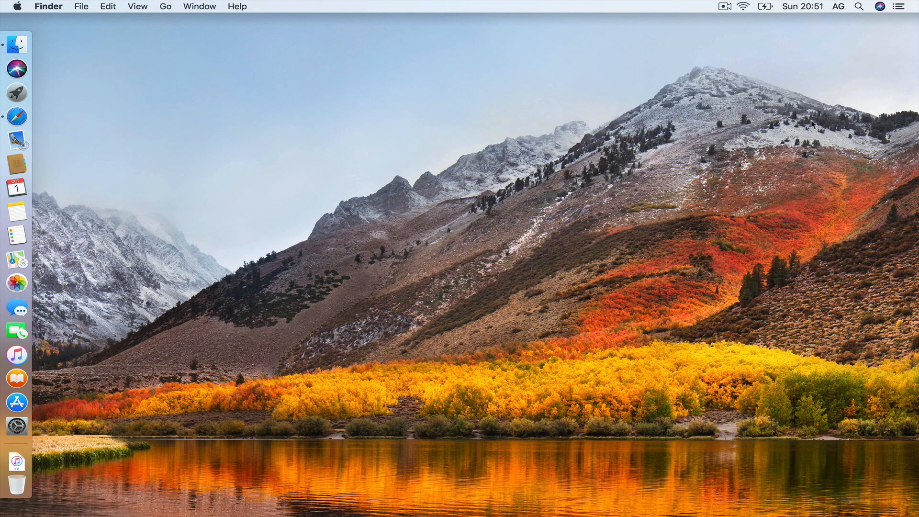
mouse_move(17, 460)
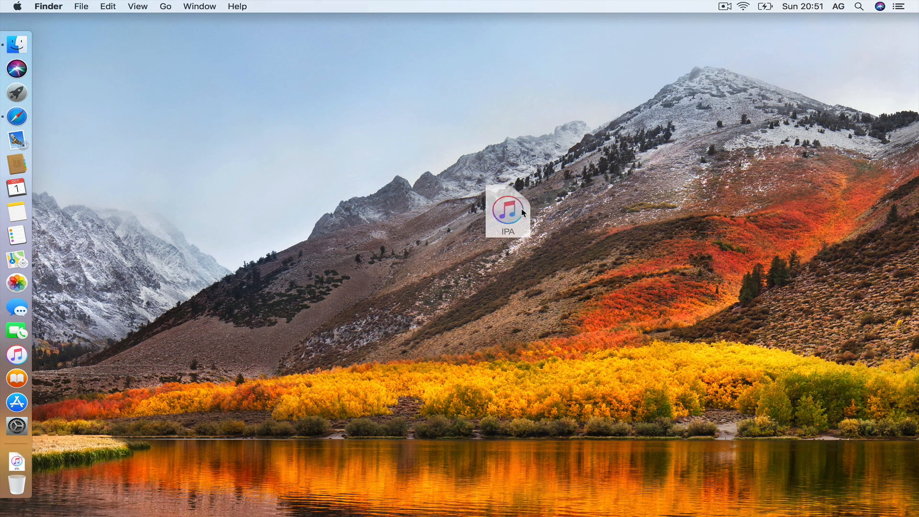
Drag the IPA onto the desktop and go to cydiaimpactor.com in a new tab.
drag(507, 212, 877, 37)
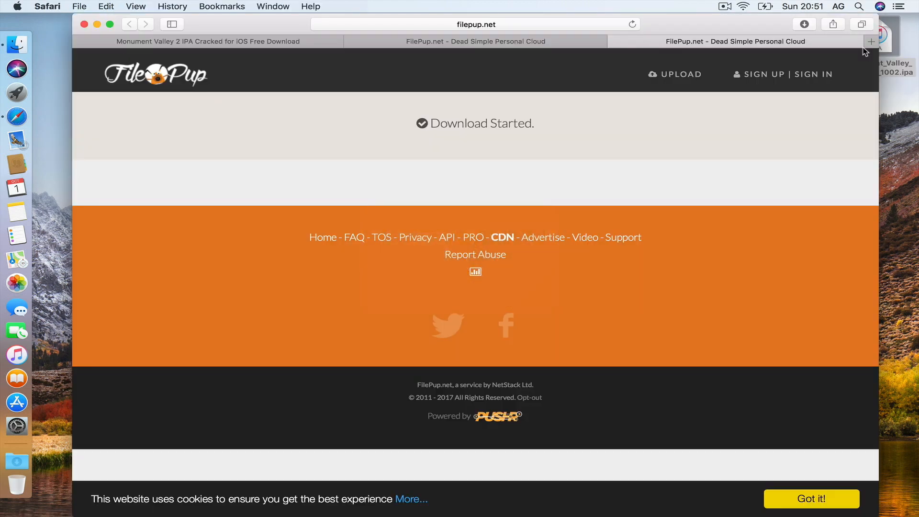
text(cydiaimpactor.com)
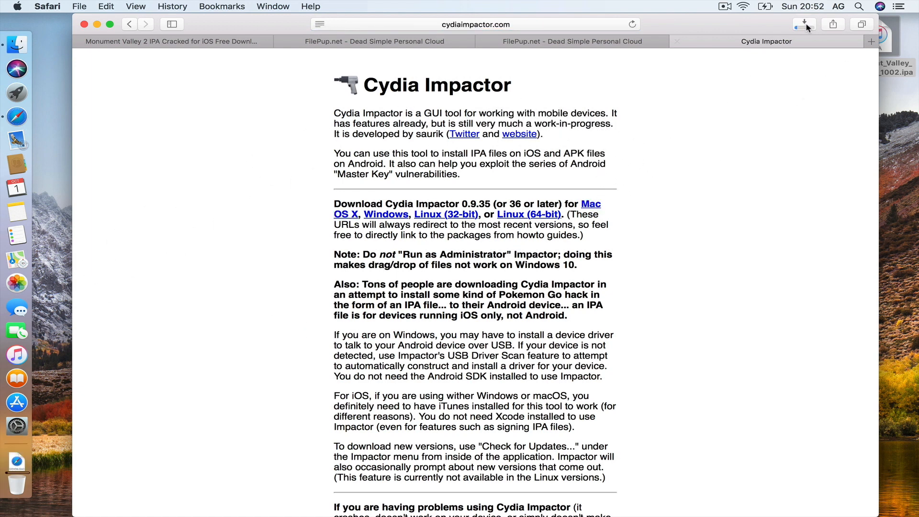
Open Impactor_0.9.42.dmg from Downloads and copy the Impactor app to the desktop.
click(802, 24)
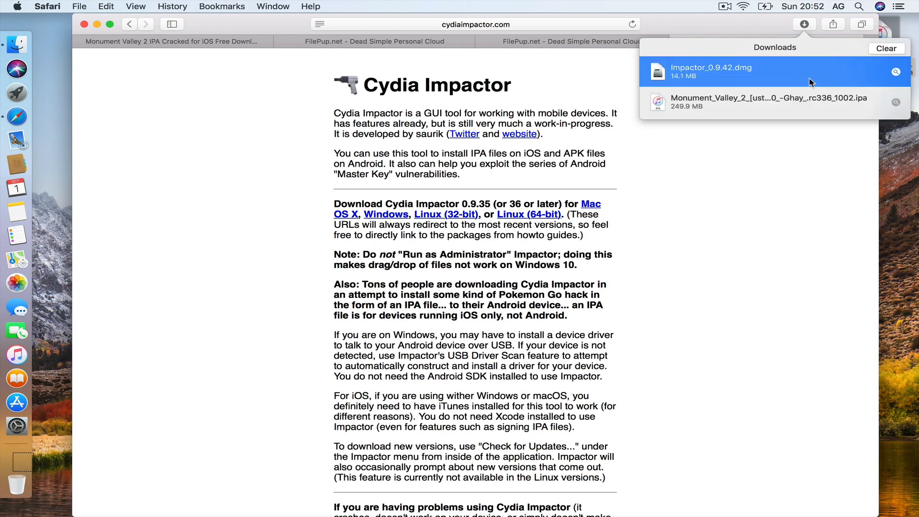
double_click(711, 71)
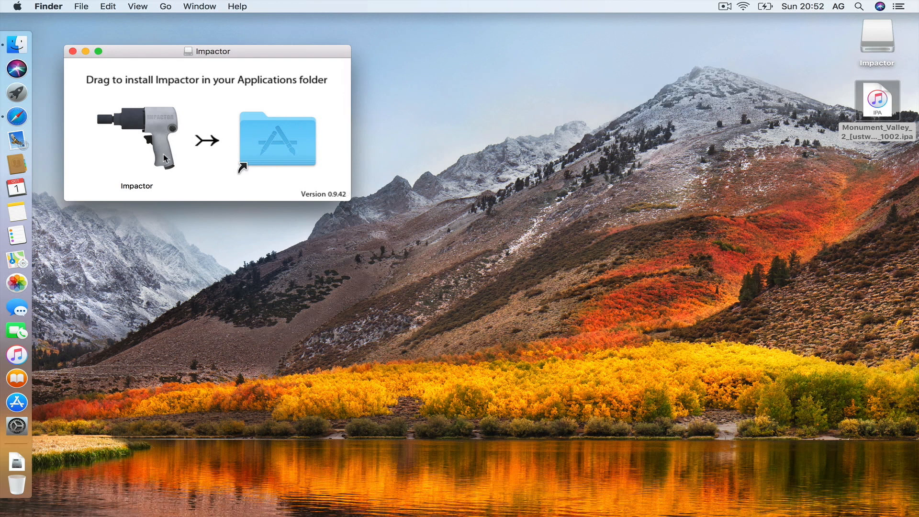
drag(136, 138, 741, 176)
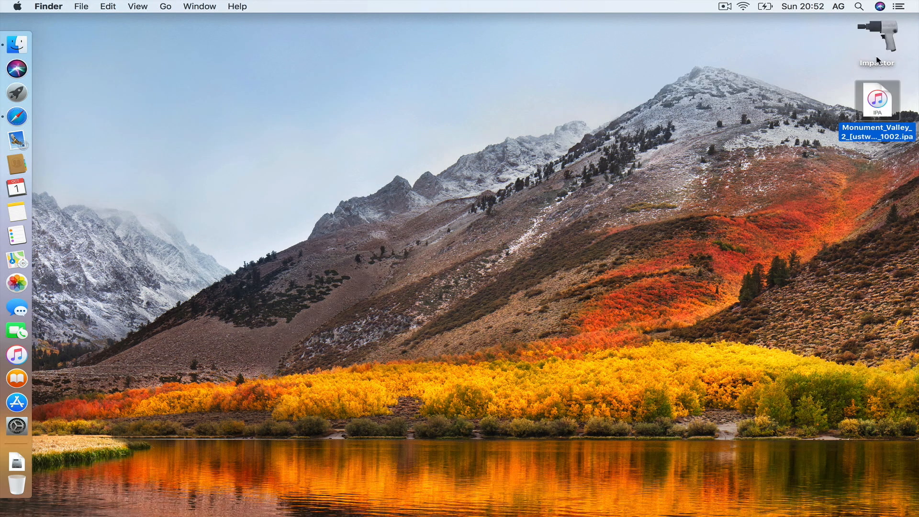
Launch Impactor from the desktop and approve the security warning.
double_click(876, 36)
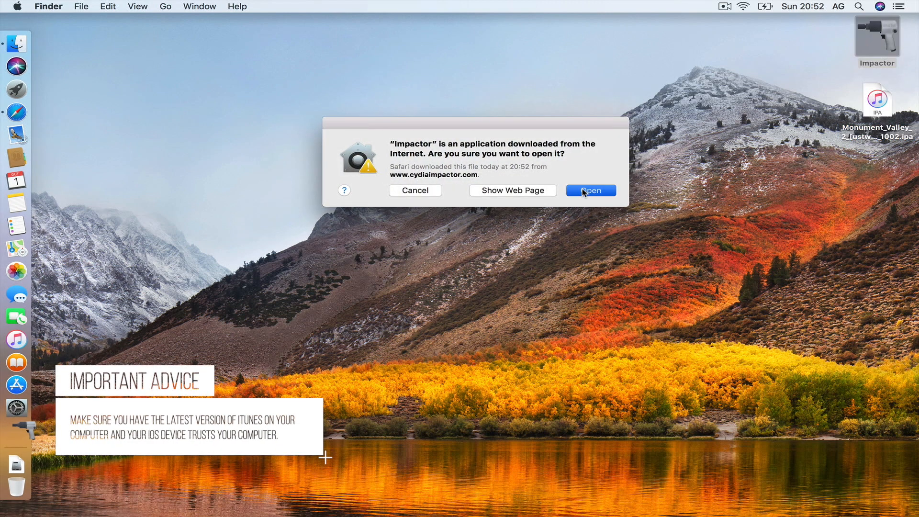
click(591, 189)
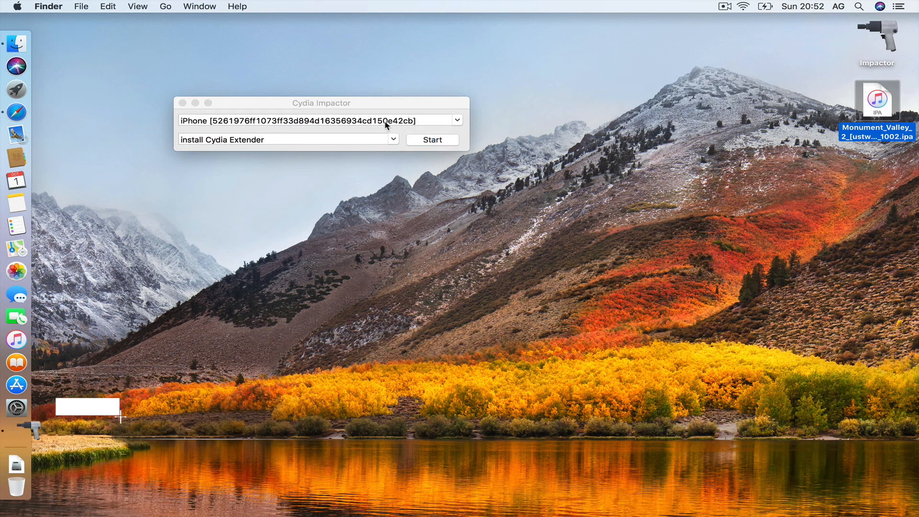
click(432, 139)
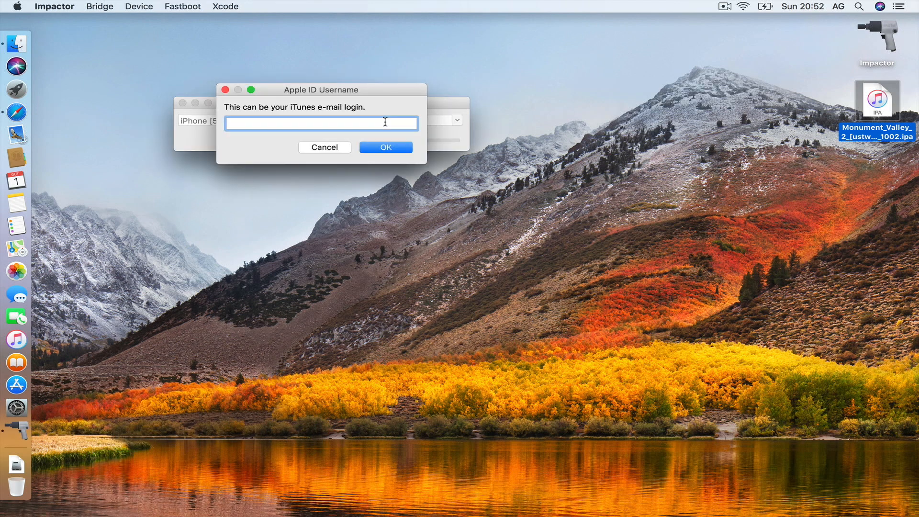
text(ag_00)
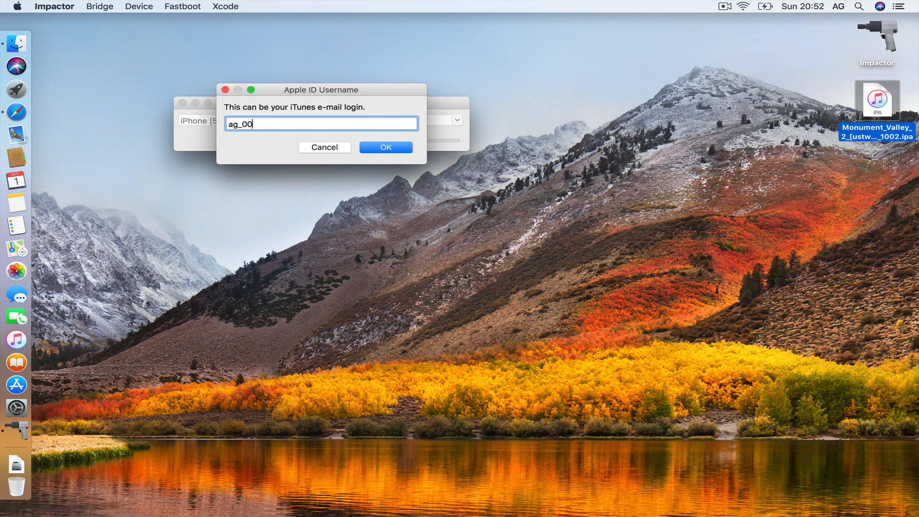
click(384, 147)
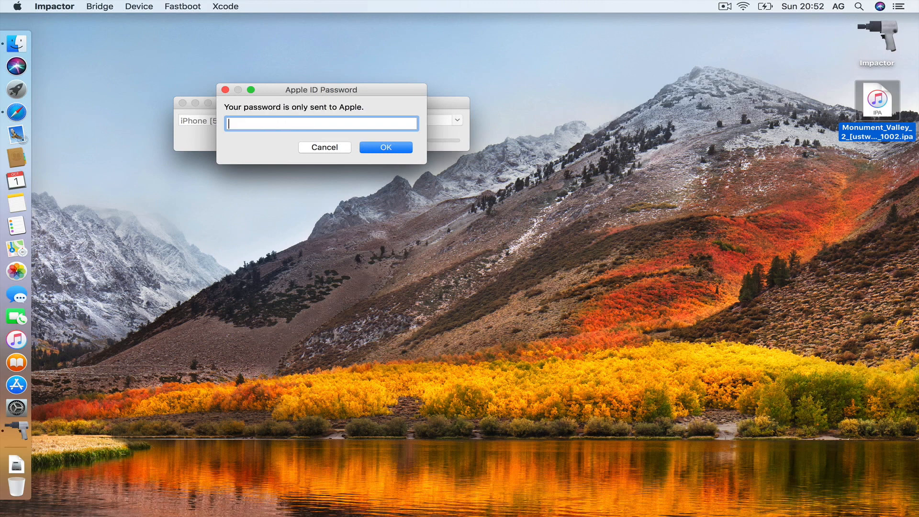
text(password)
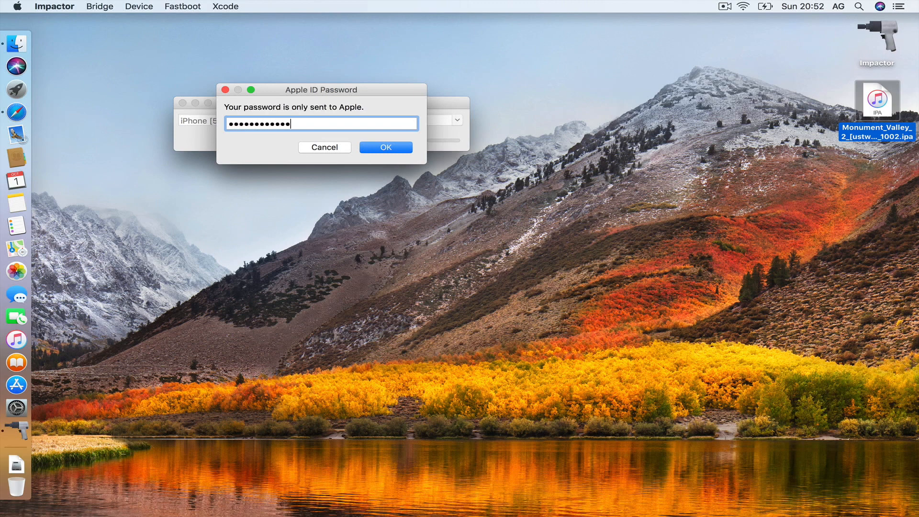
click(385, 147)
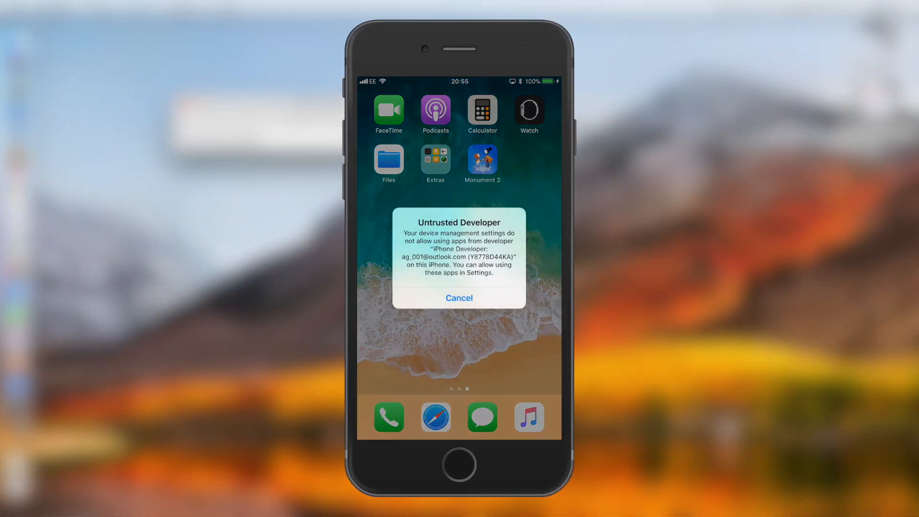
Dismiss the warning, trust the developer in Device Management, and launch Monument 2.
click(458, 297)
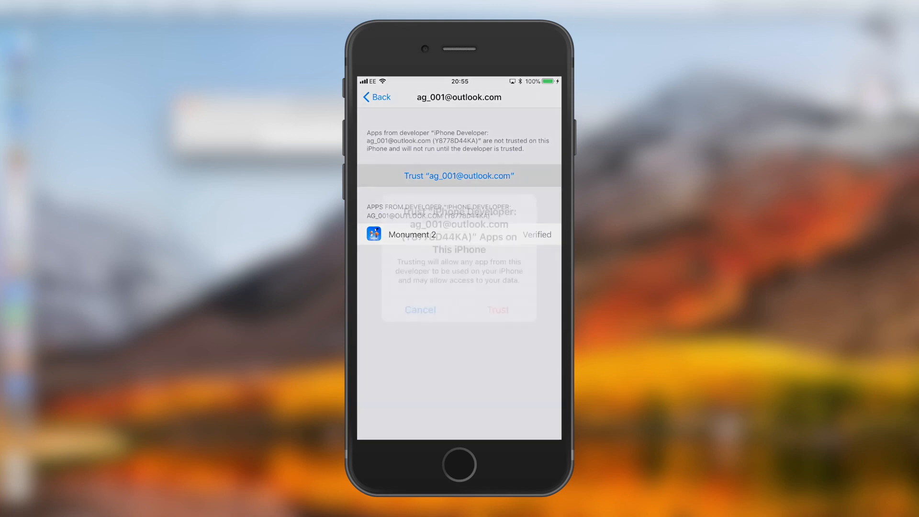
click(498, 309)
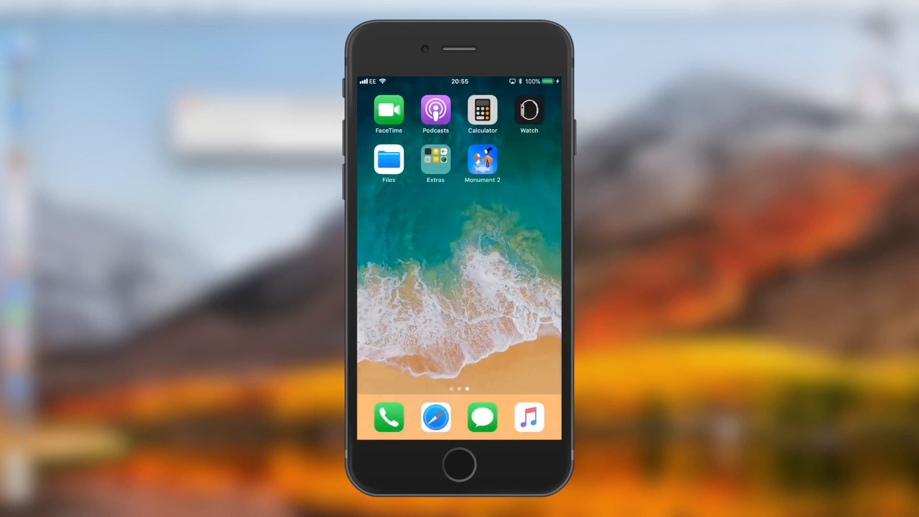
click(482, 160)
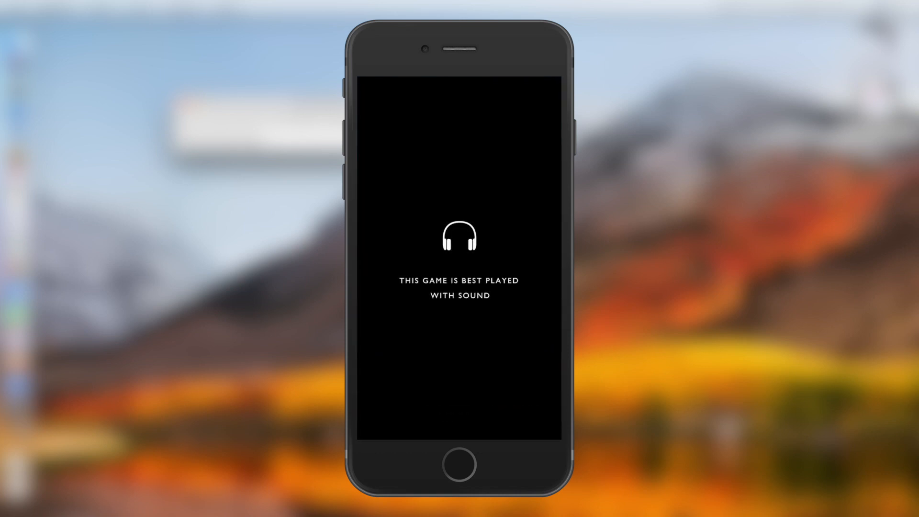